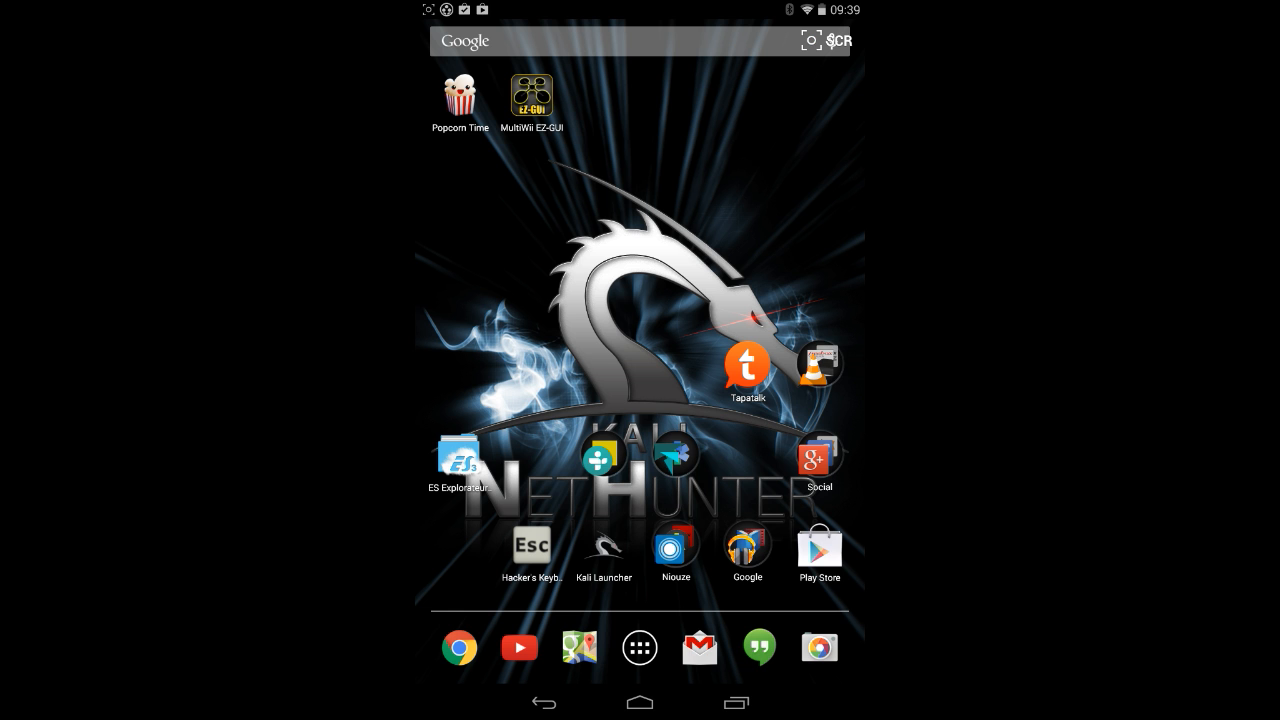
- Browse the installed apps, return home, and launch Kali Launcher
{"action": "left_click", "coordinate": [640, 648]}
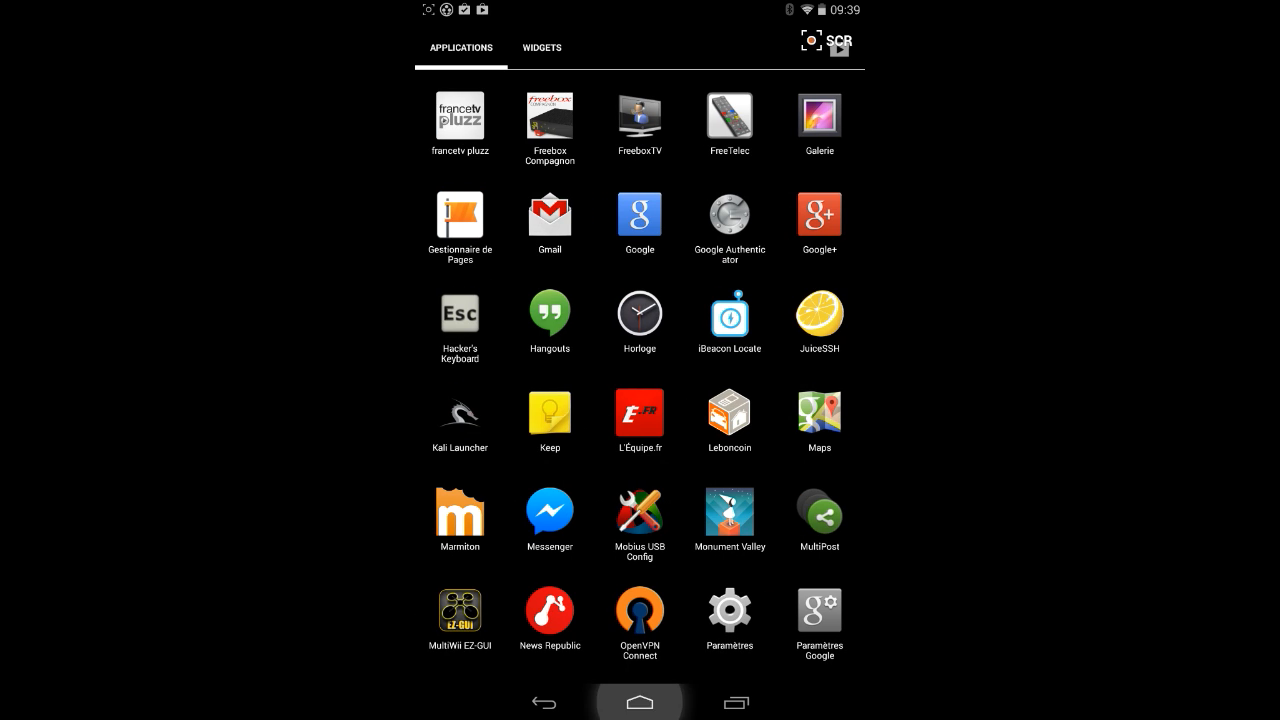
{"action": "left_click", "coordinate": [640, 700]}
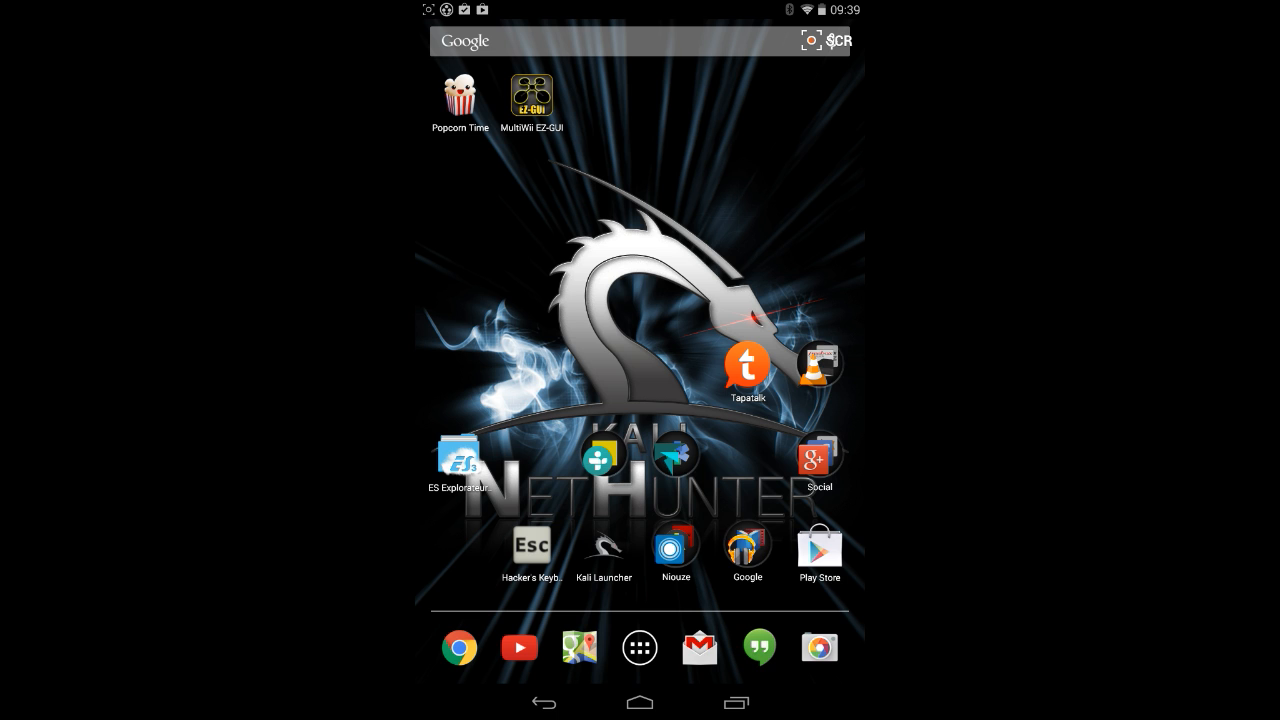
{"action": "left_click", "coordinate": [604, 548]}
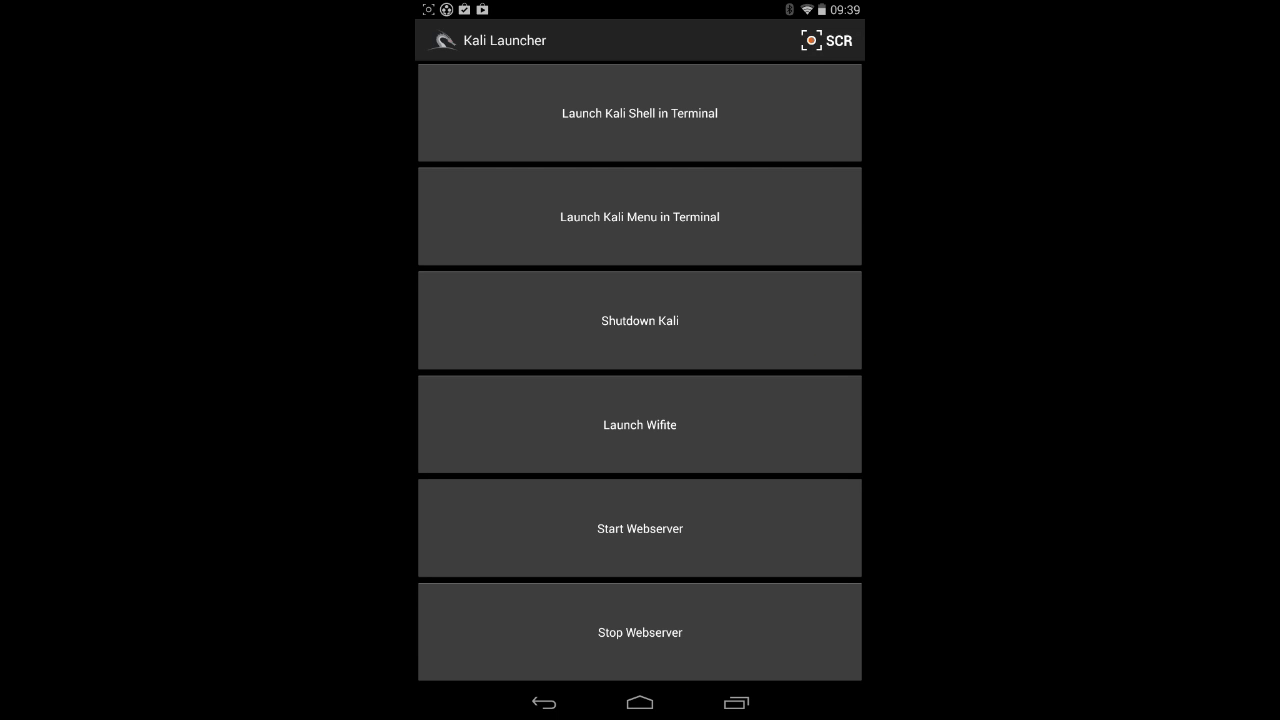
- Start a Kali shell in the terminal and answer the close-window prompt
{"action": "left_click", "coordinate": [640, 112]}
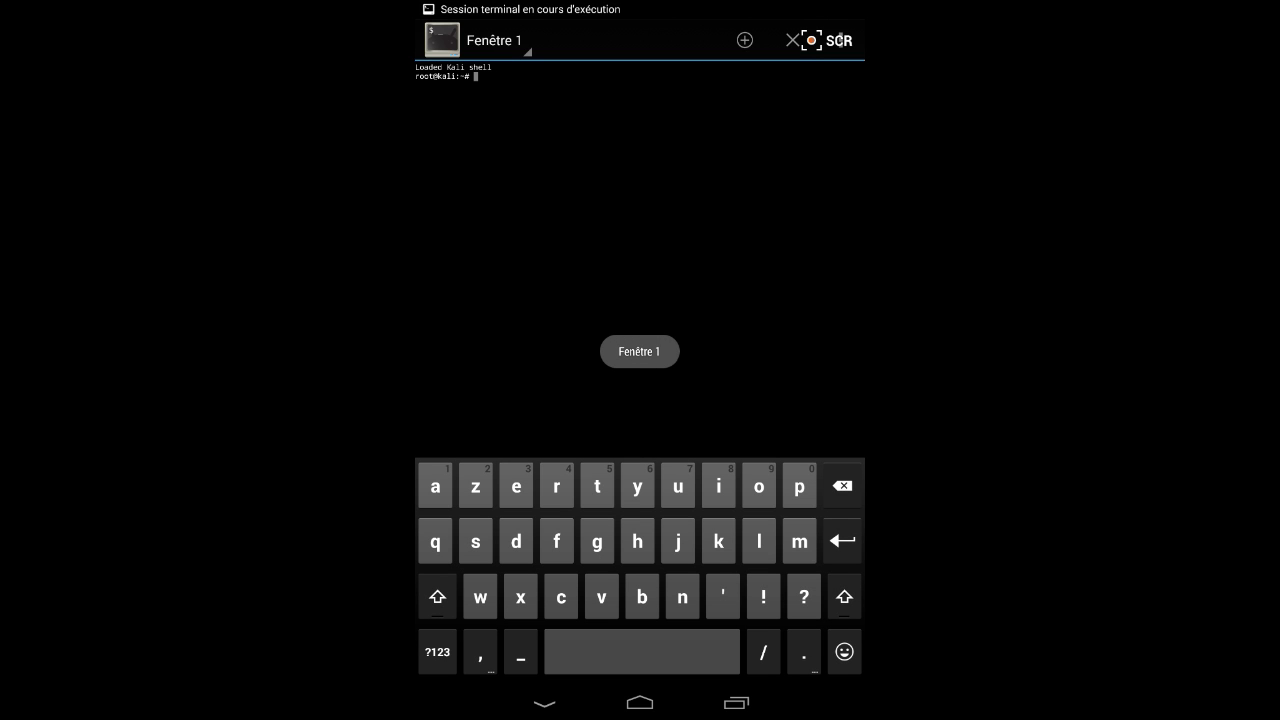
{"action": "left_click", "coordinate": [792, 40]}
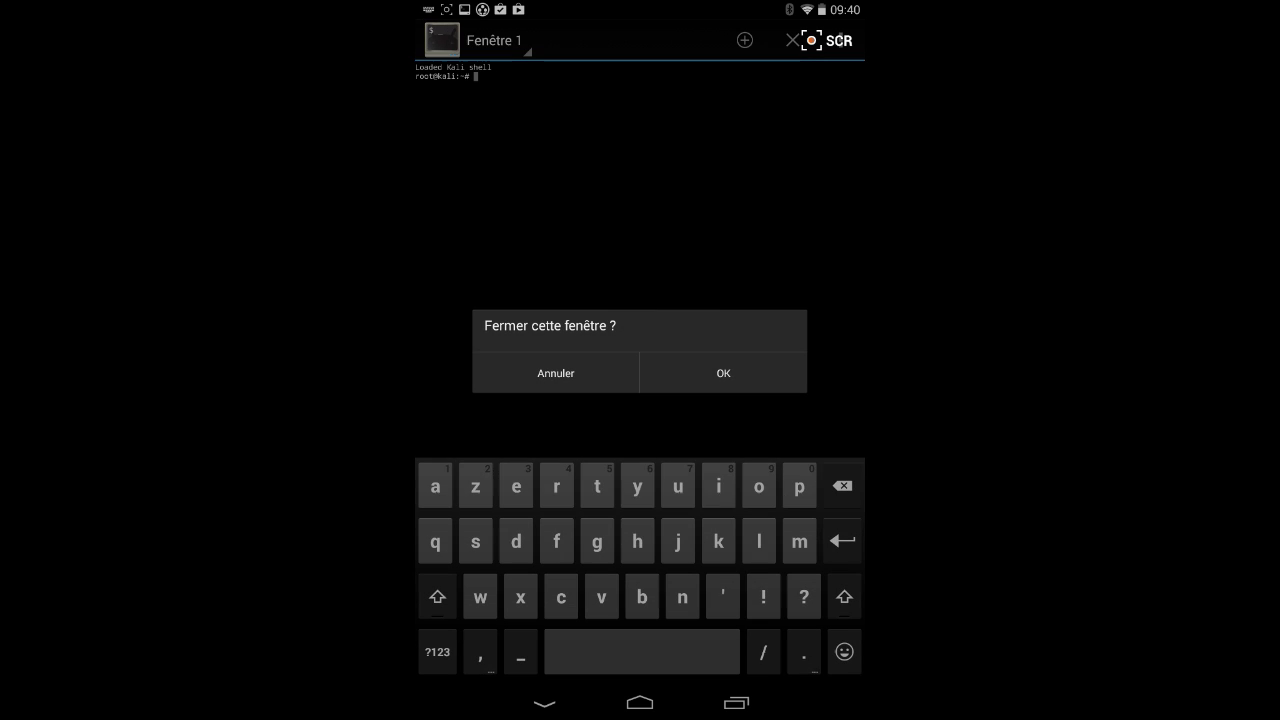
{"action": "left_click", "coordinate": [722, 374]}
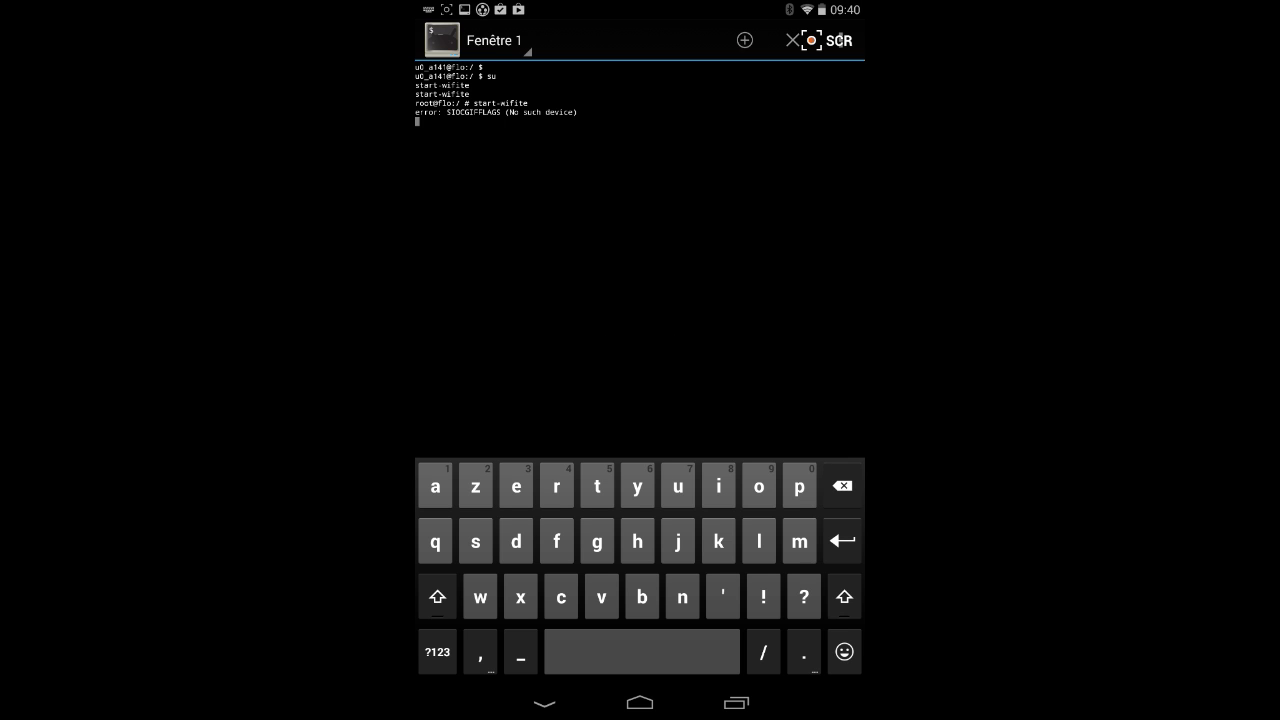
- Run start-wifite to list wireless devices, then head to the NetHunter Web Panel at 127.0.0.1:8080
{"action": "key", "text": "Enter"}
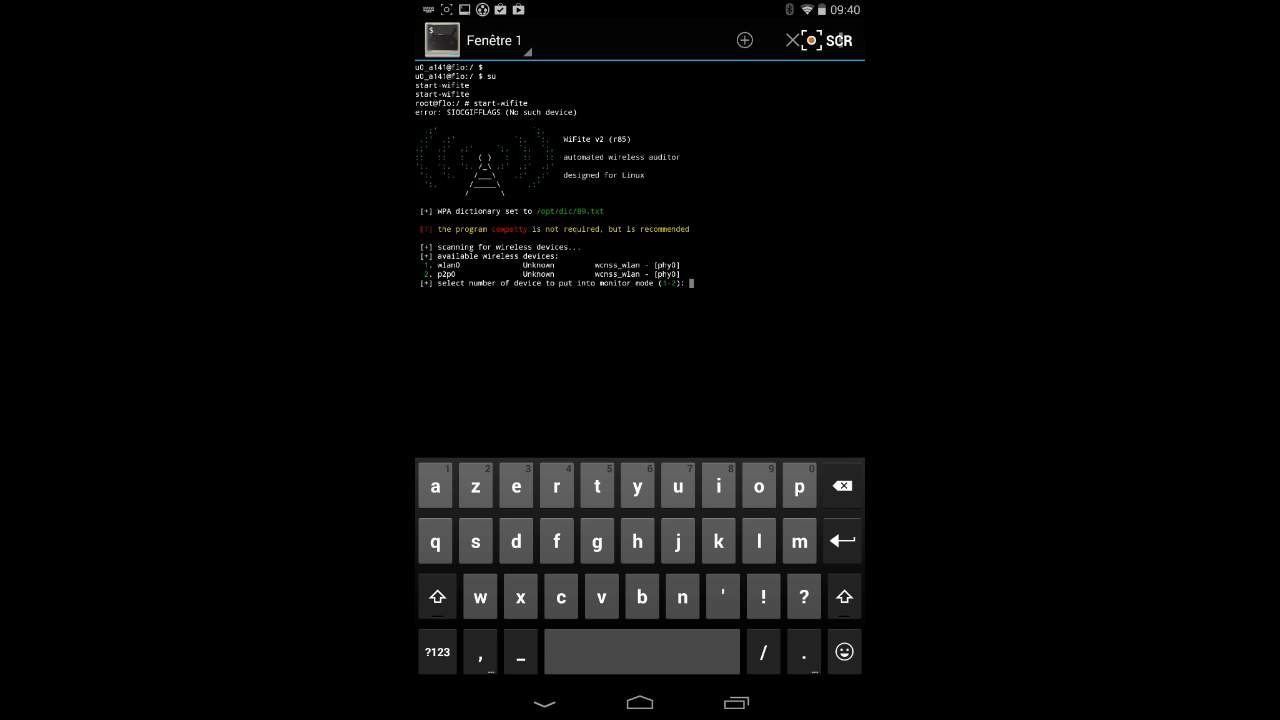
{"action": "left_click", "coordinate": [792, 40]}
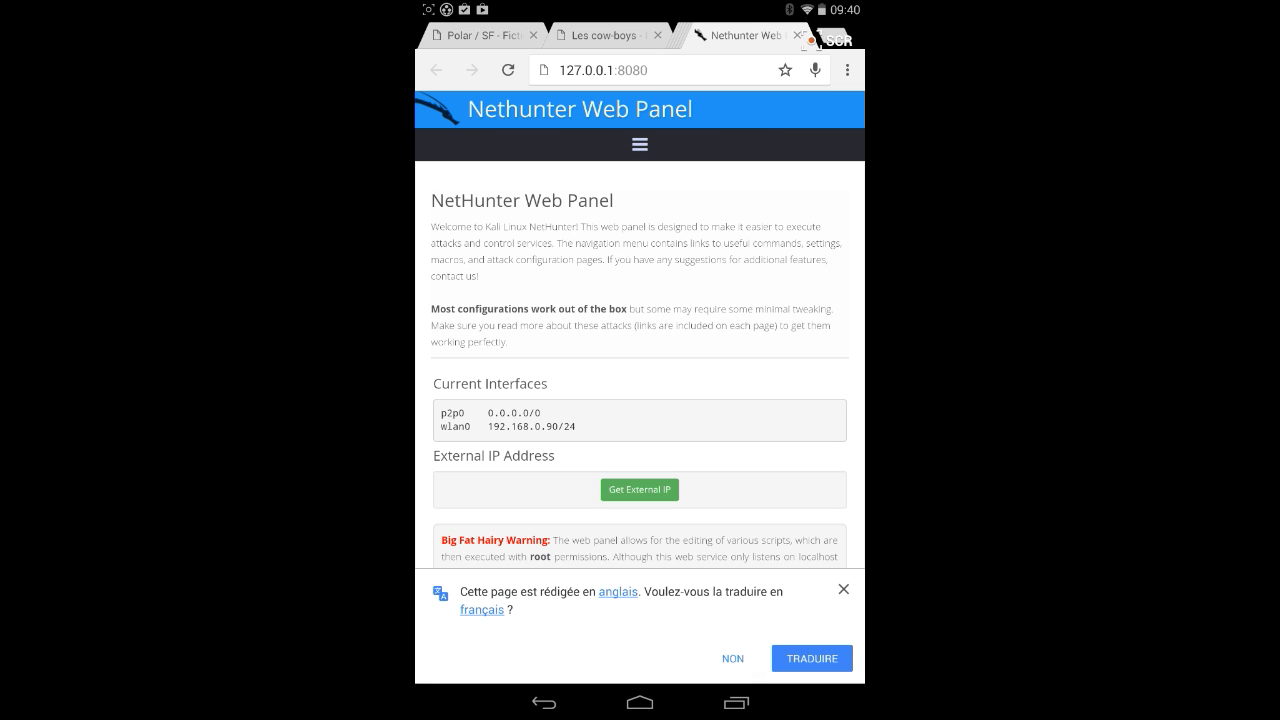
- Leave the browser and return to the Android home screen
{"action": "left_click", "coordinate": [732, 658]}
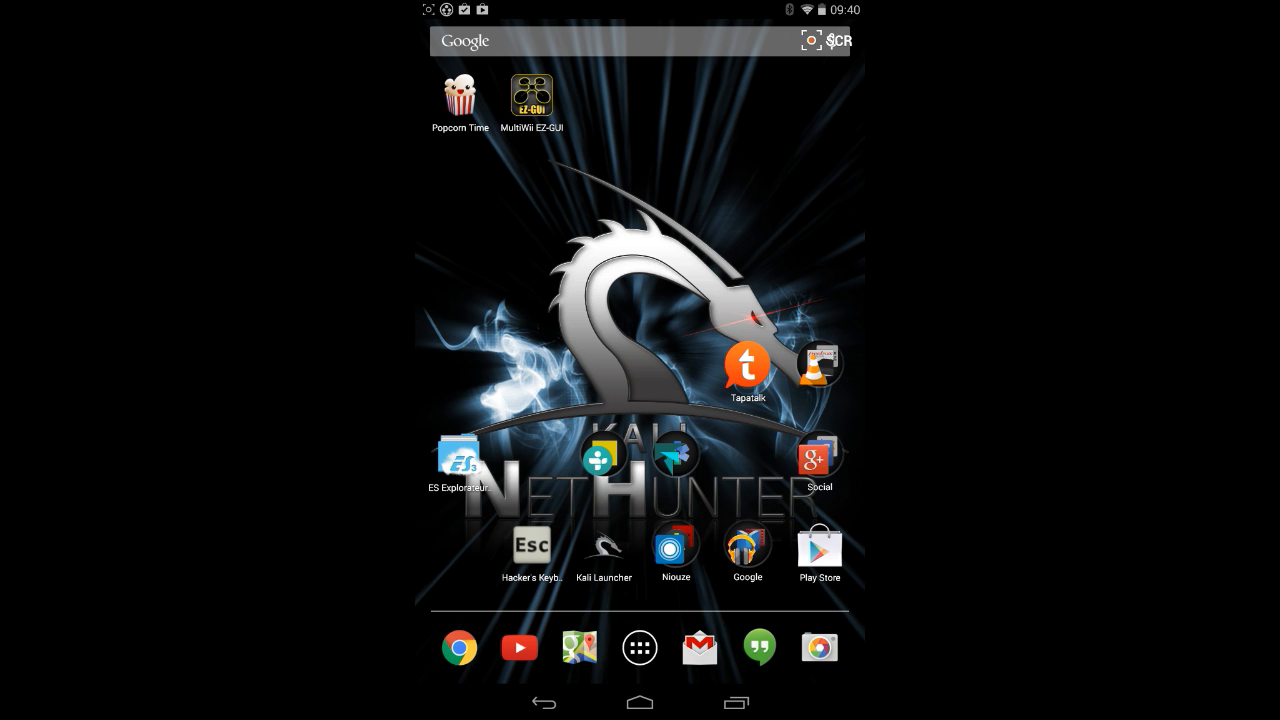
- Launch Hacker's Keyboard, reach the Language & input keyboard list via Enable keyboard, then go back
{"action": "left_click", "coordinate": [532, 548]}
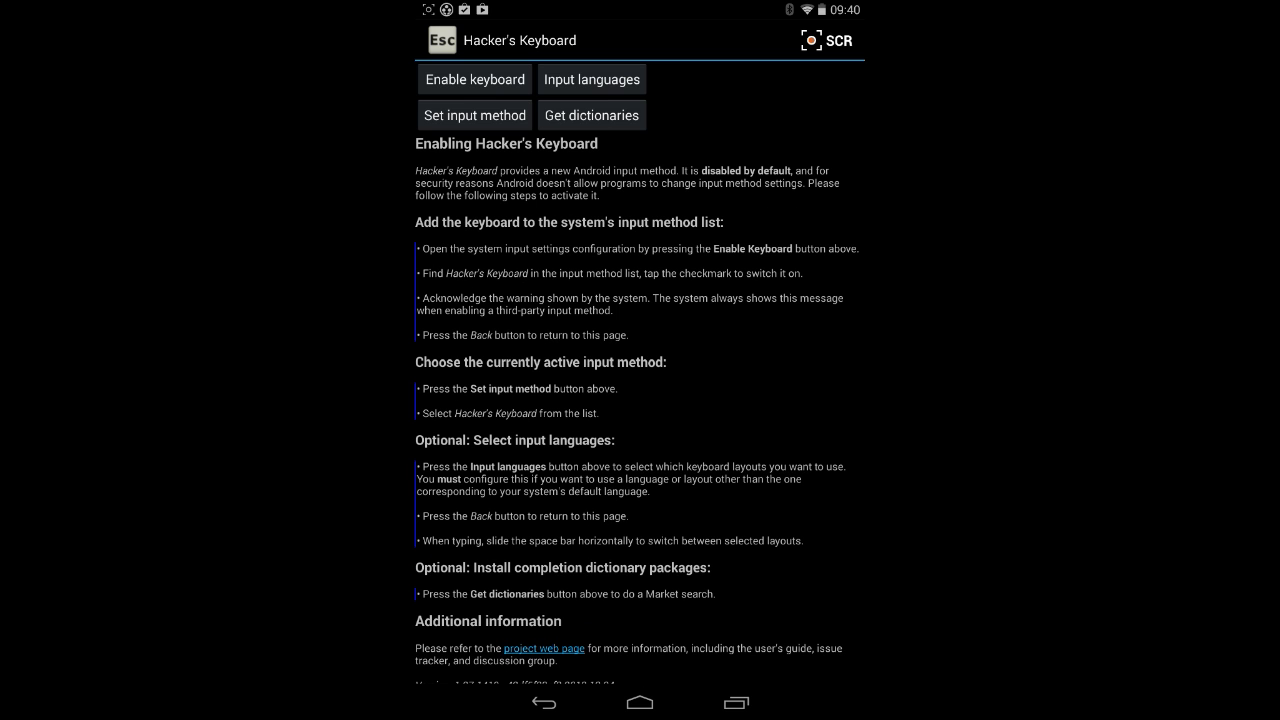
{"action": "left_click", "coordinate": [474, 80]}
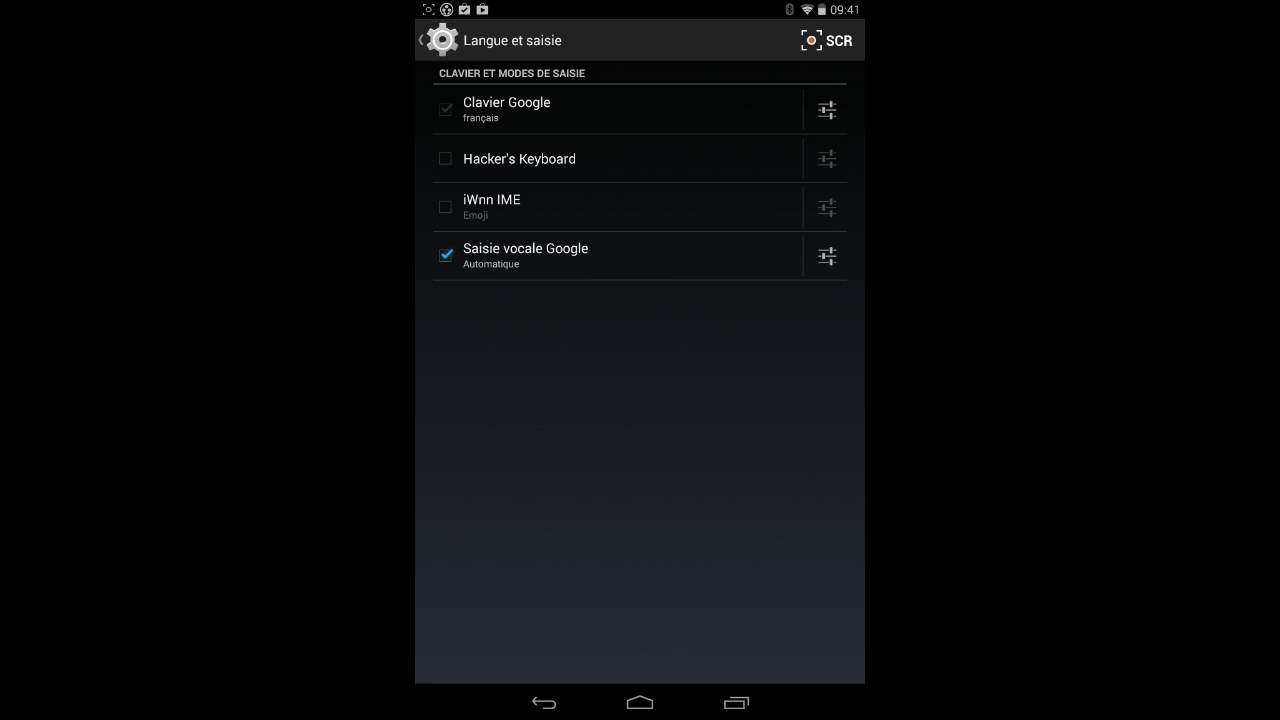
{"action": "left_click", "coordinate": [544, 702]}
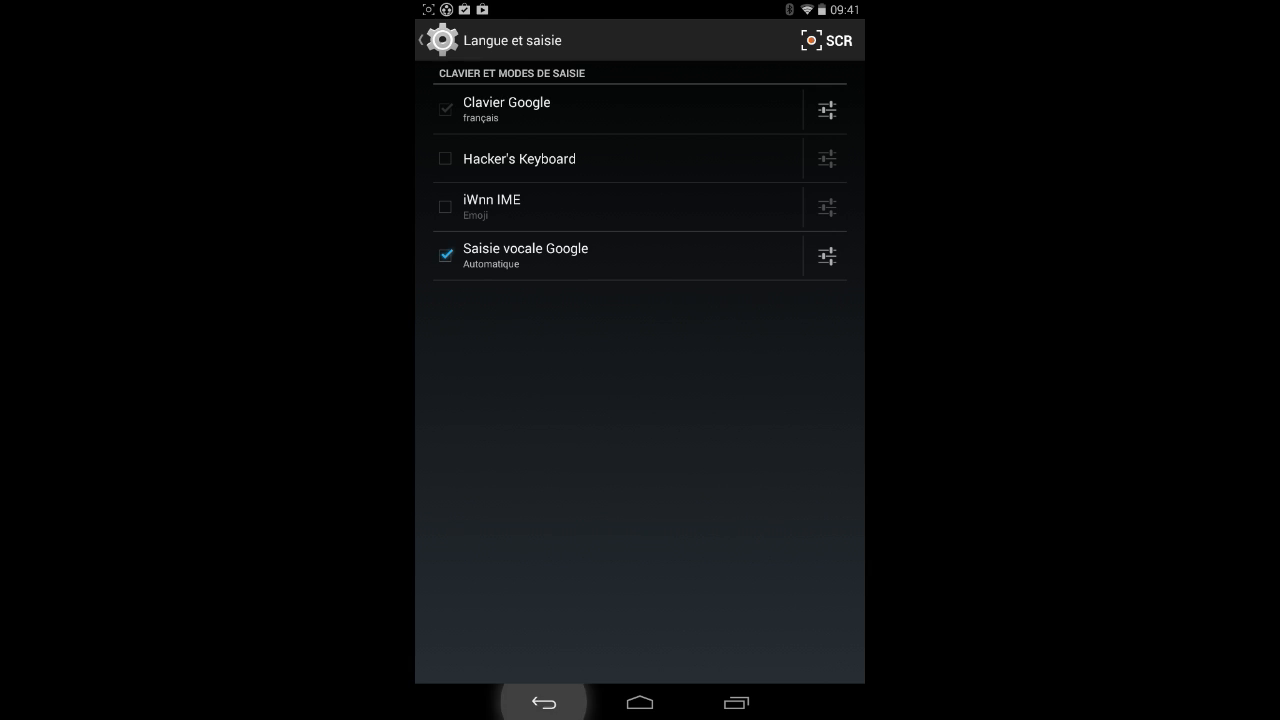